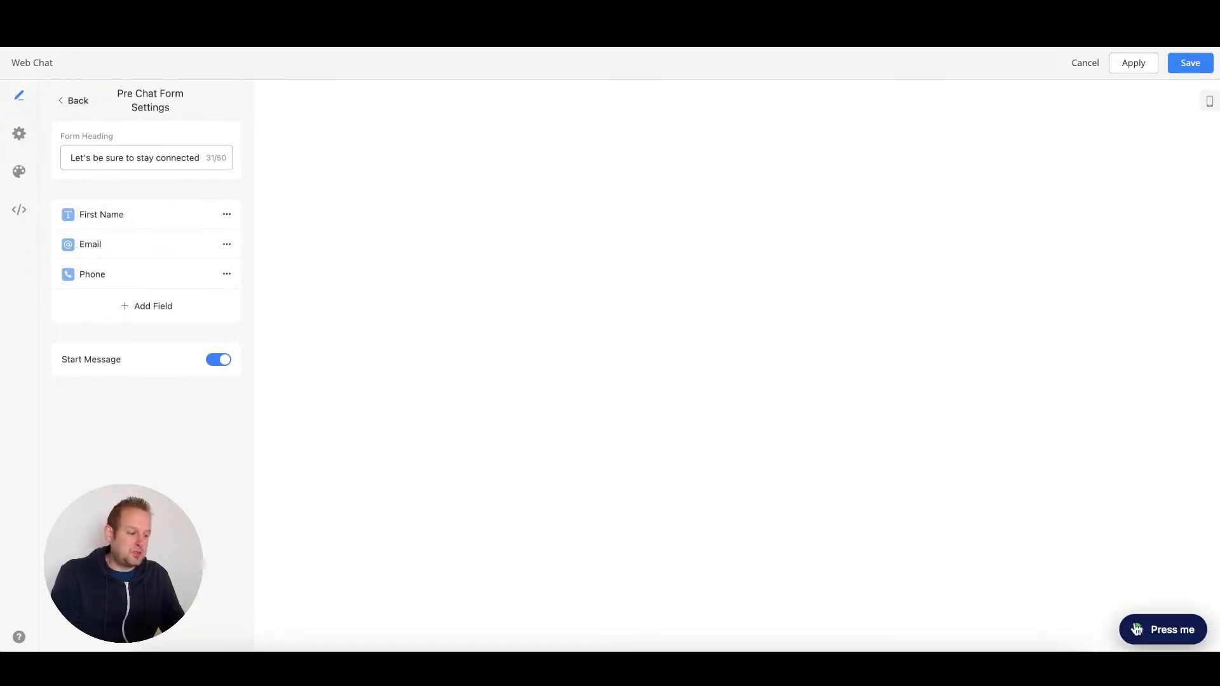
- Submit the empty pre-chat form from the 'Press me' launcher so First Name and Email show required warnings
click(1162, 629)
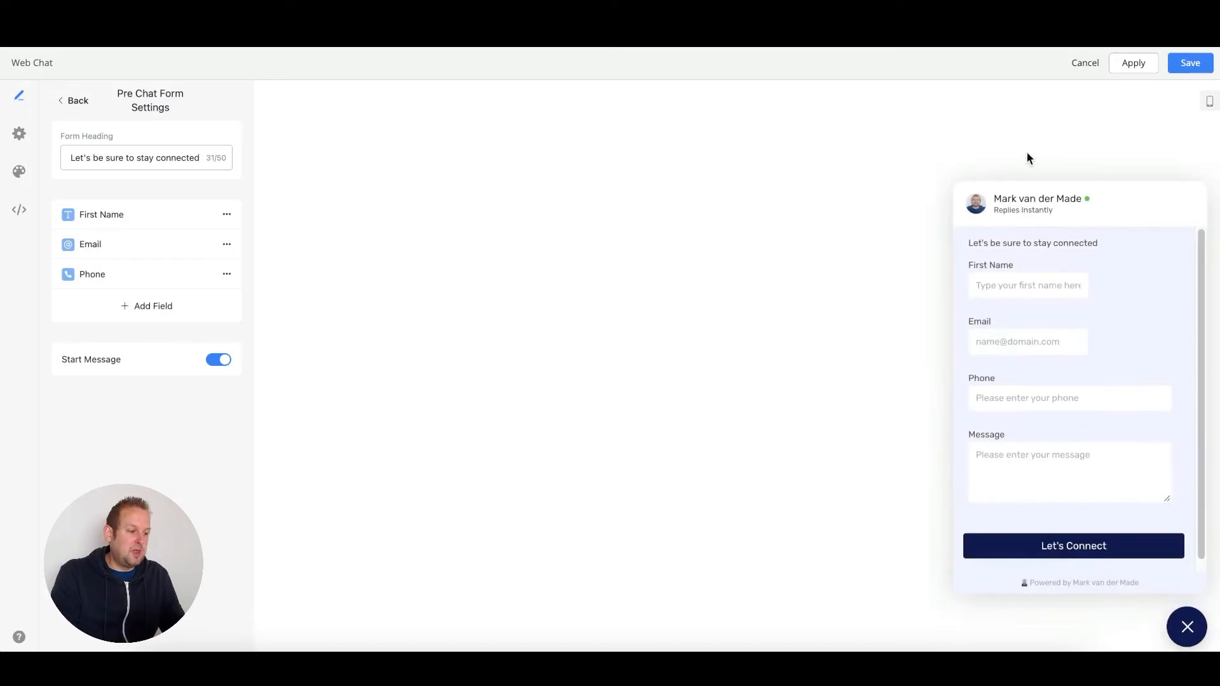
double_click(1032, 242)
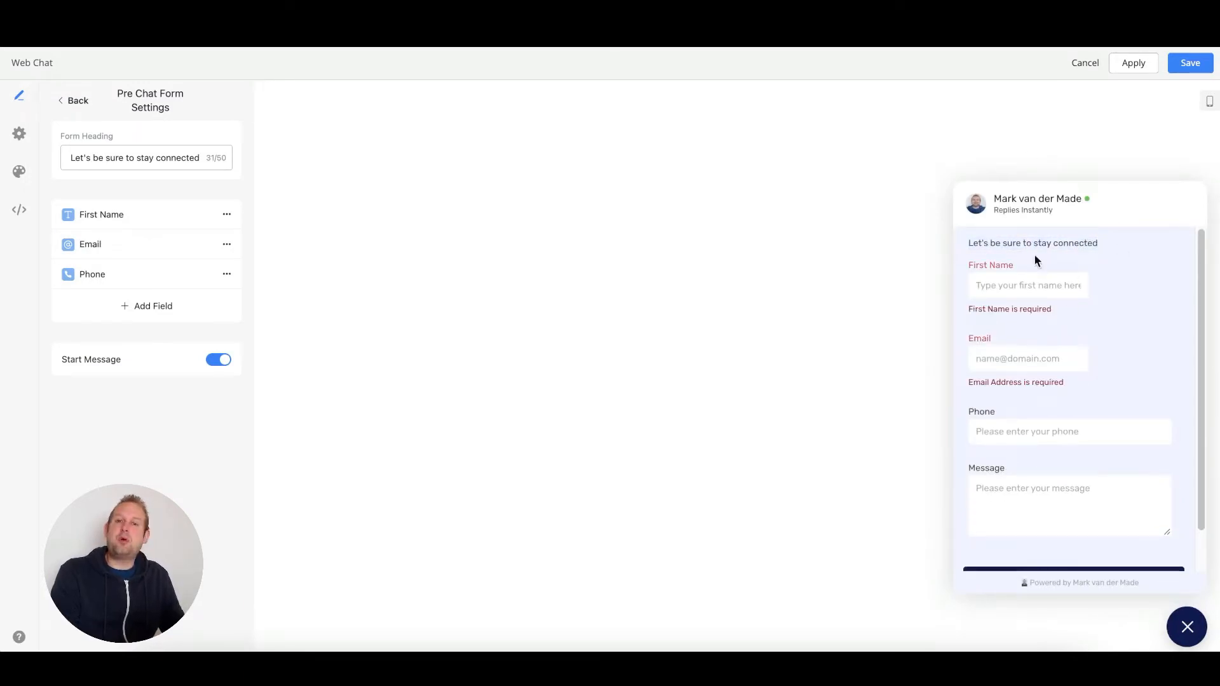
mouse_move(1065, 467)
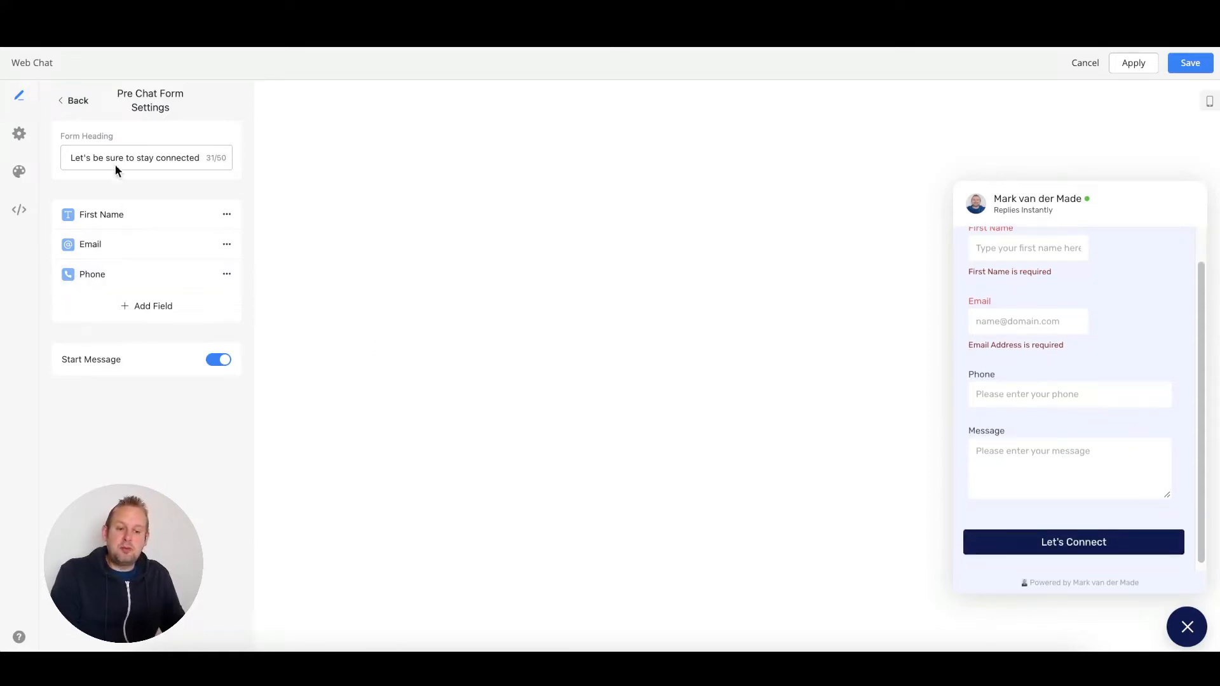
mouse_move(122, 358)
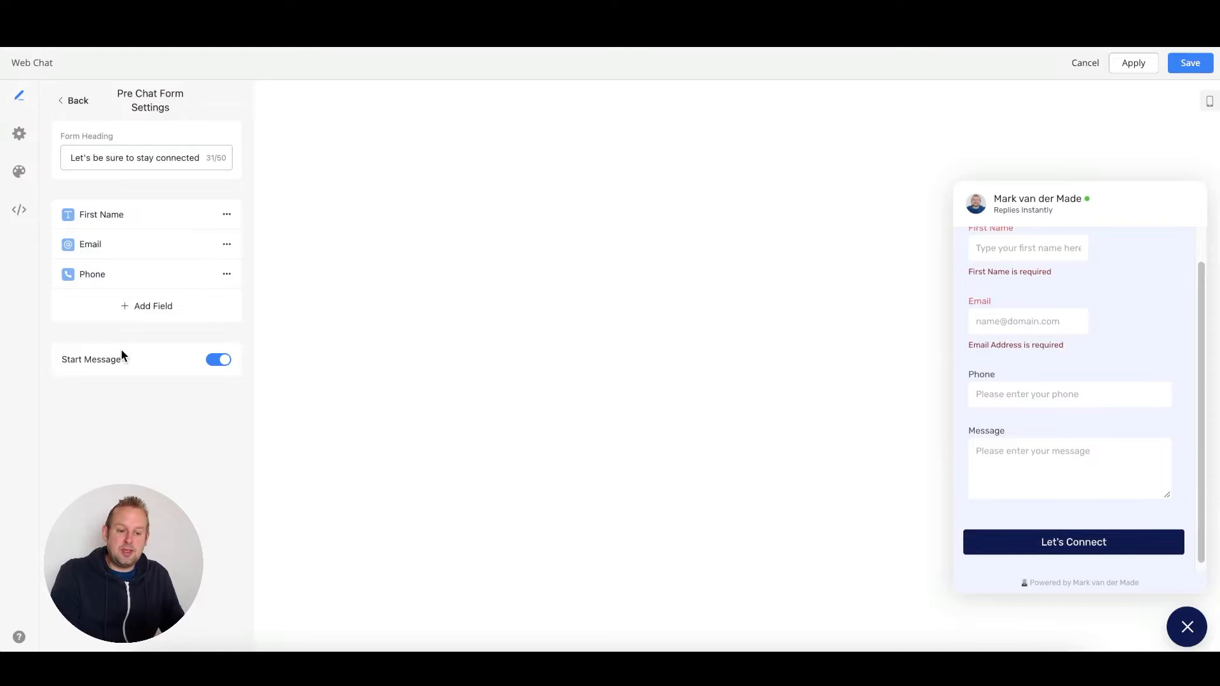
- Add a fourth pre-chat form field of type Short Text below Phone
click(152, 306)
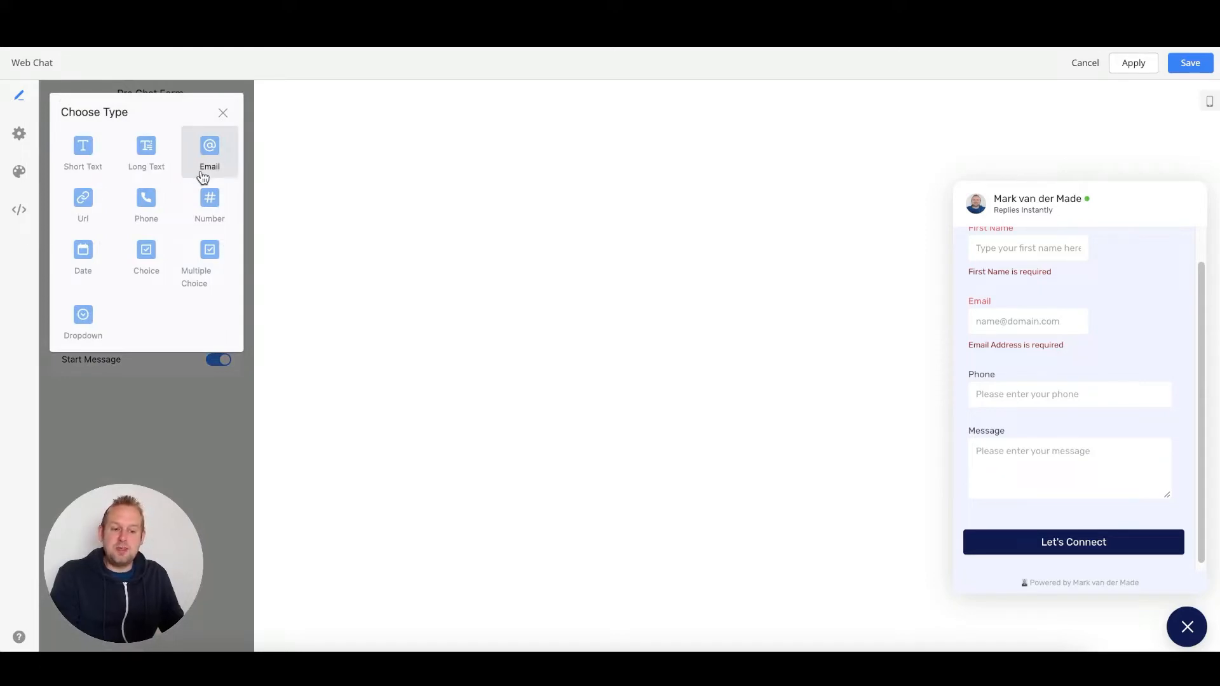
mouse_move(210, 205)
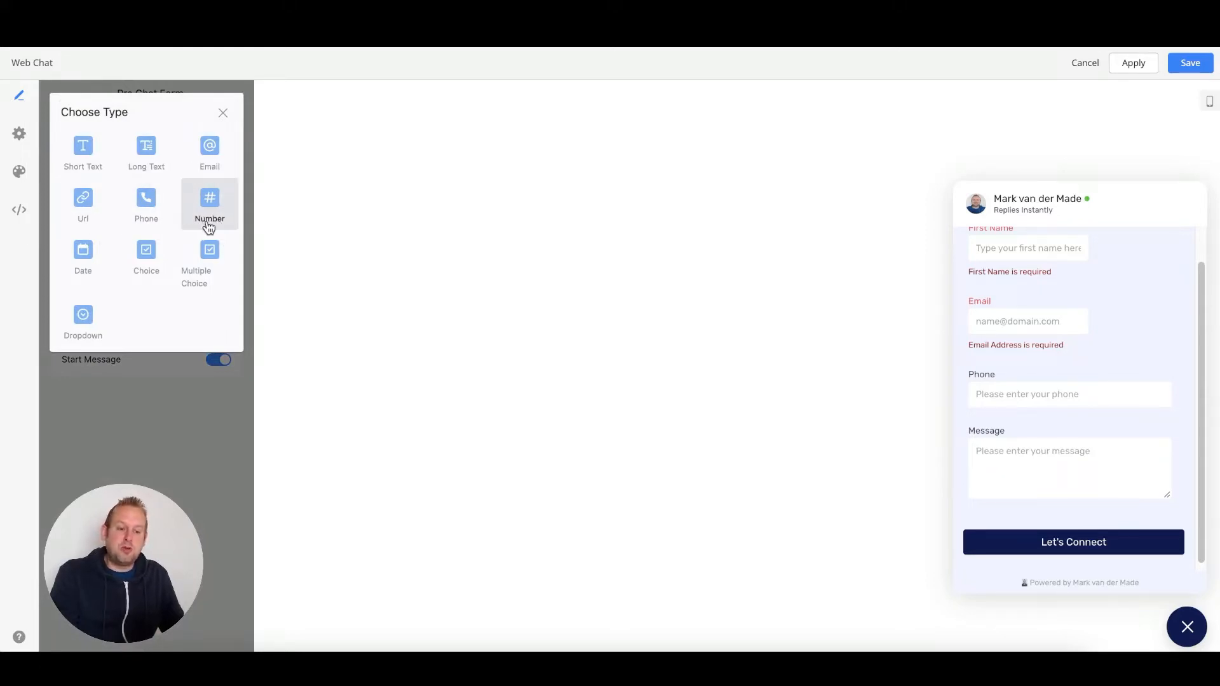
mouse_move(146, 256)
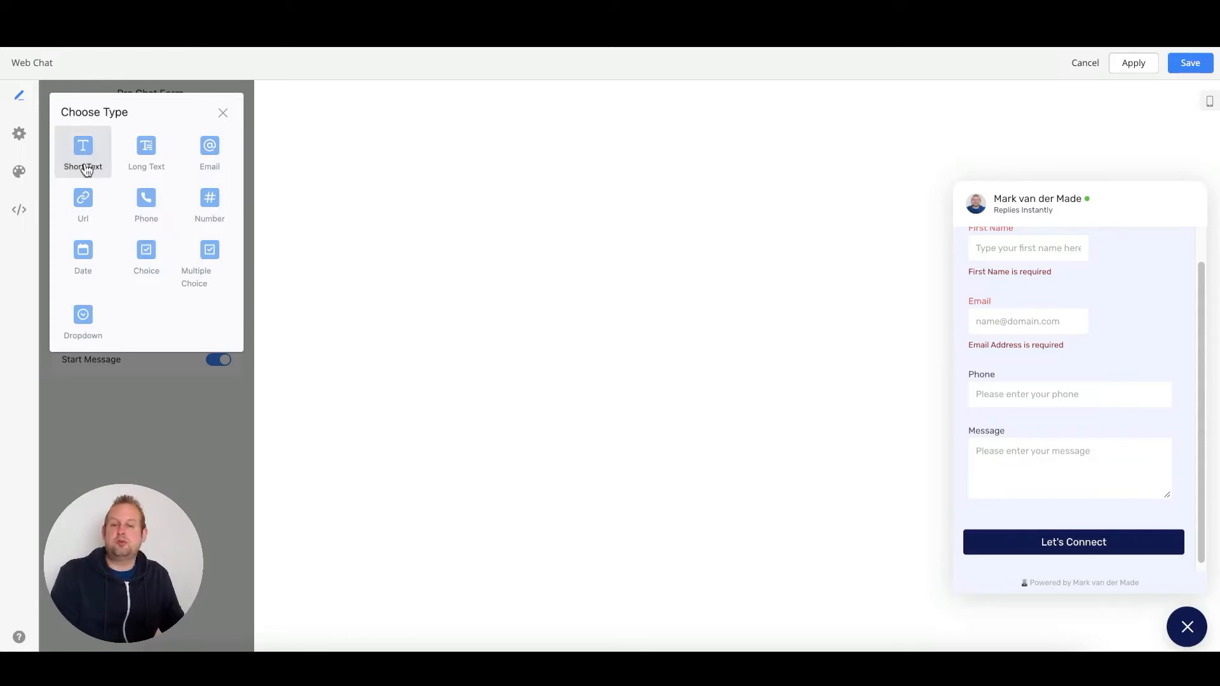
click(82, 151)
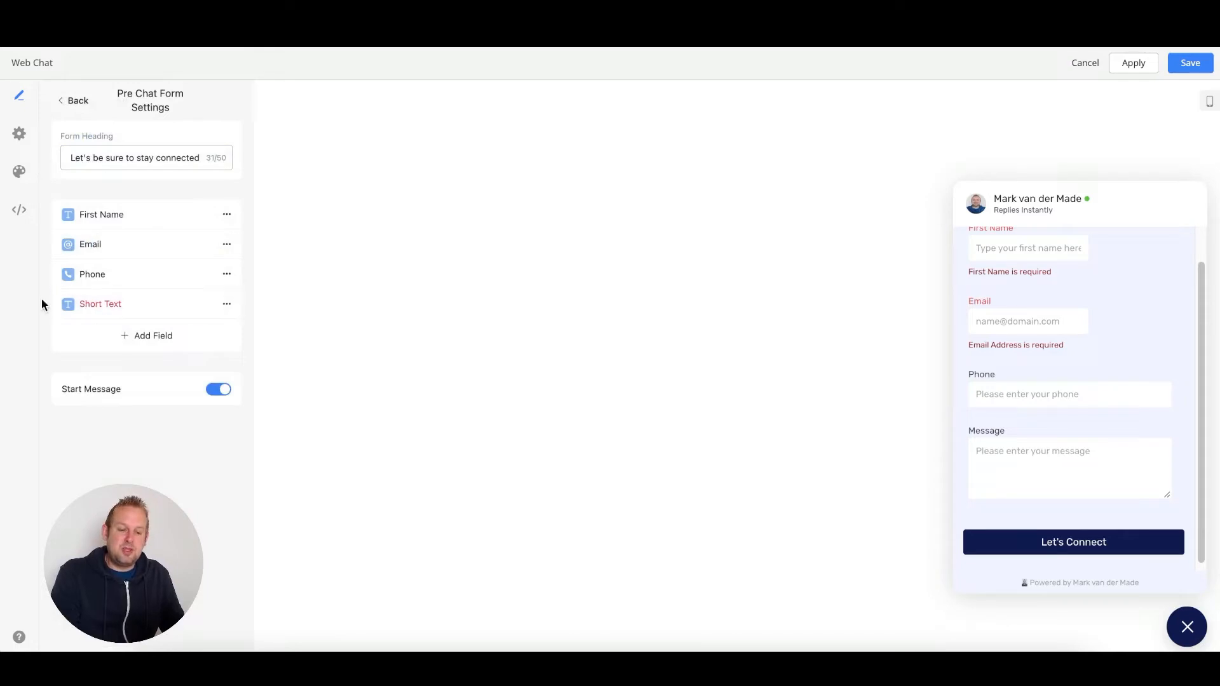
- Edit the new field and replace its label with 'Last Name'
click(226, 303)
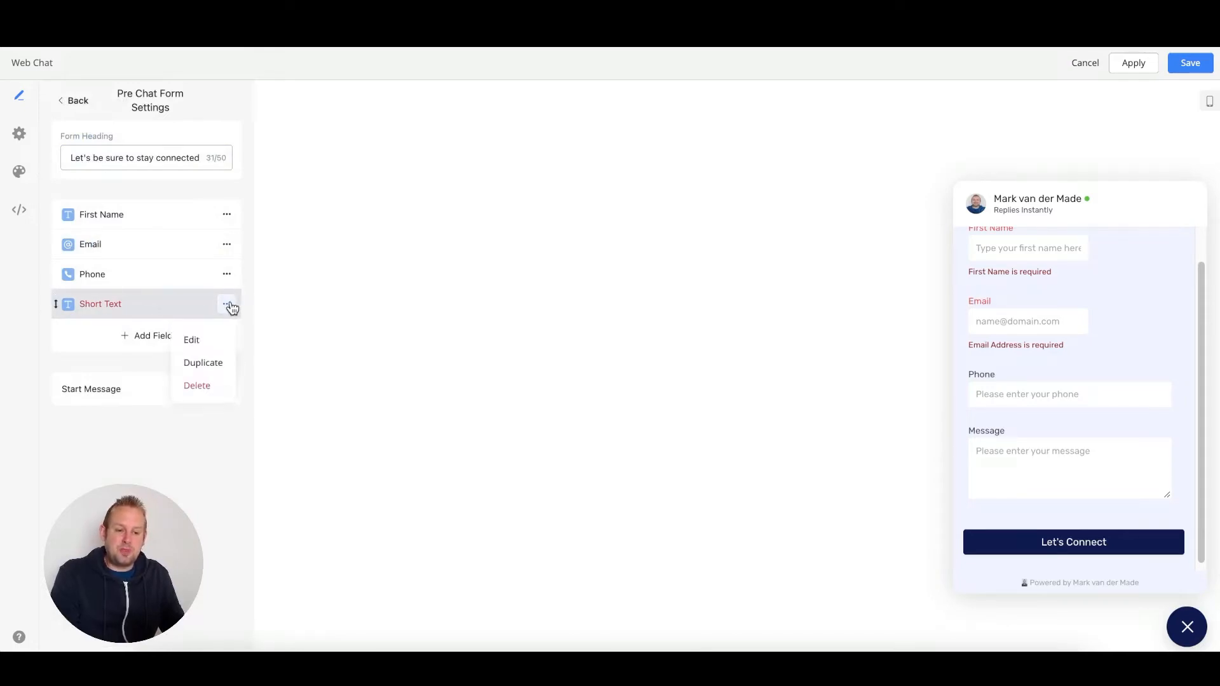
click(191, 340)
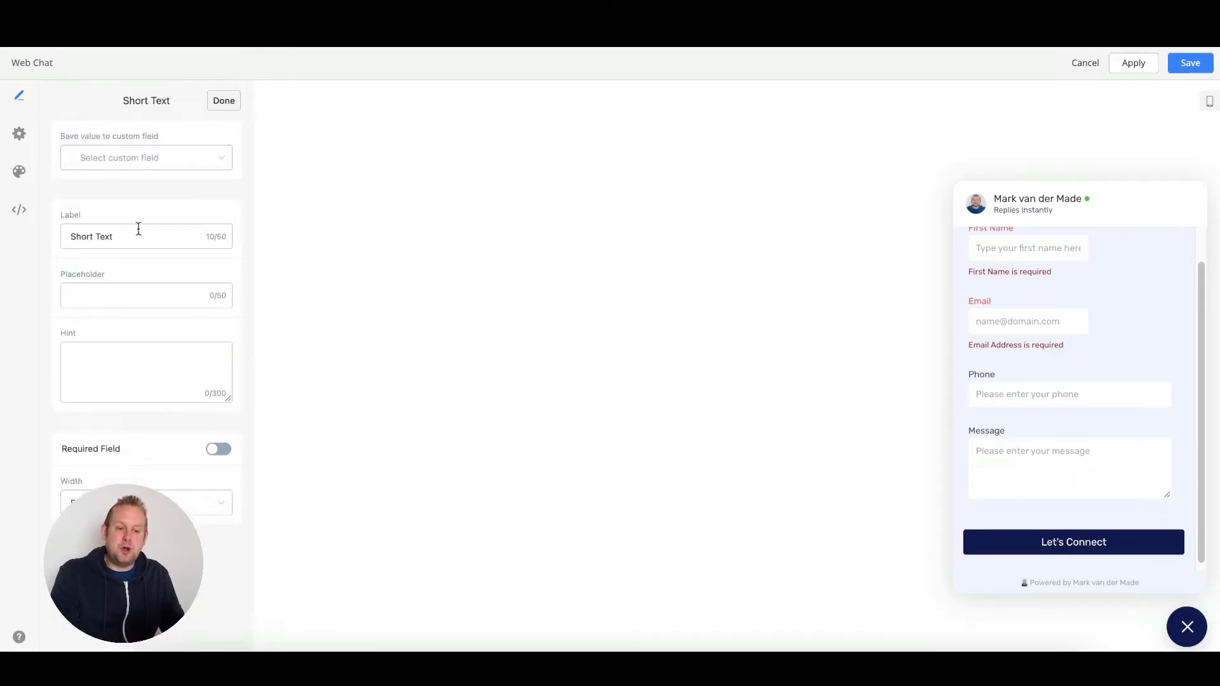
double_click(92, 236)
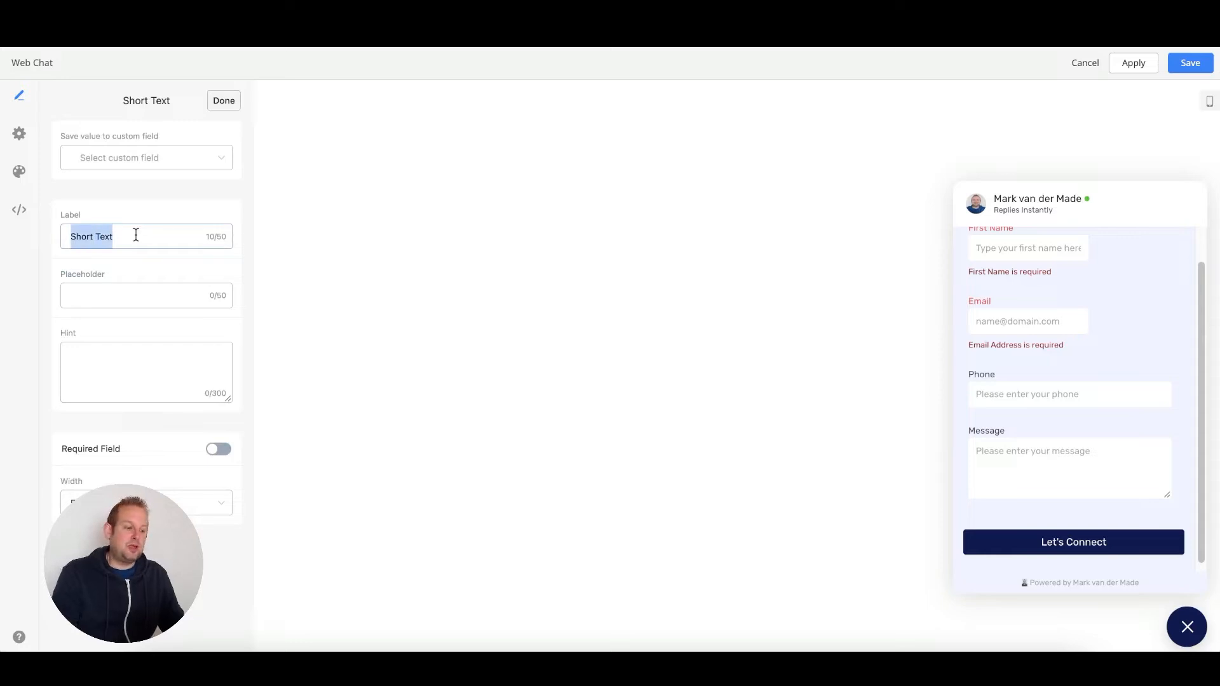
text(Last N)
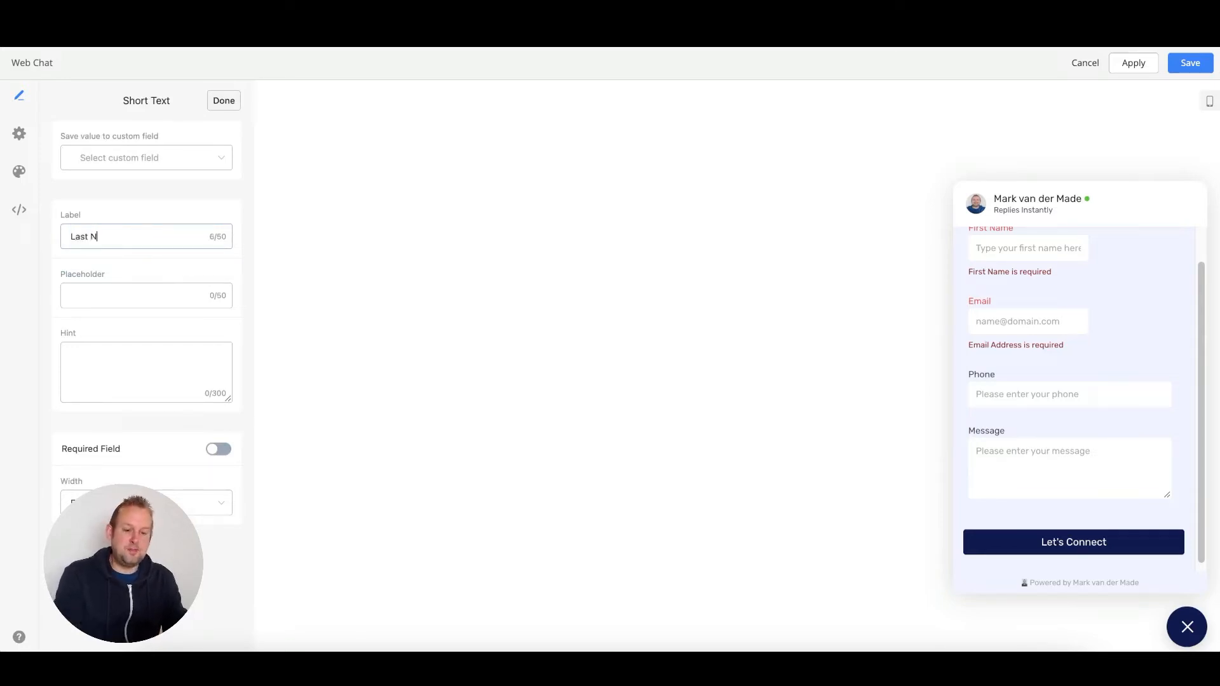
- Set the placeholder to 'type your last name here' and review the Width choices
click(145, 295)
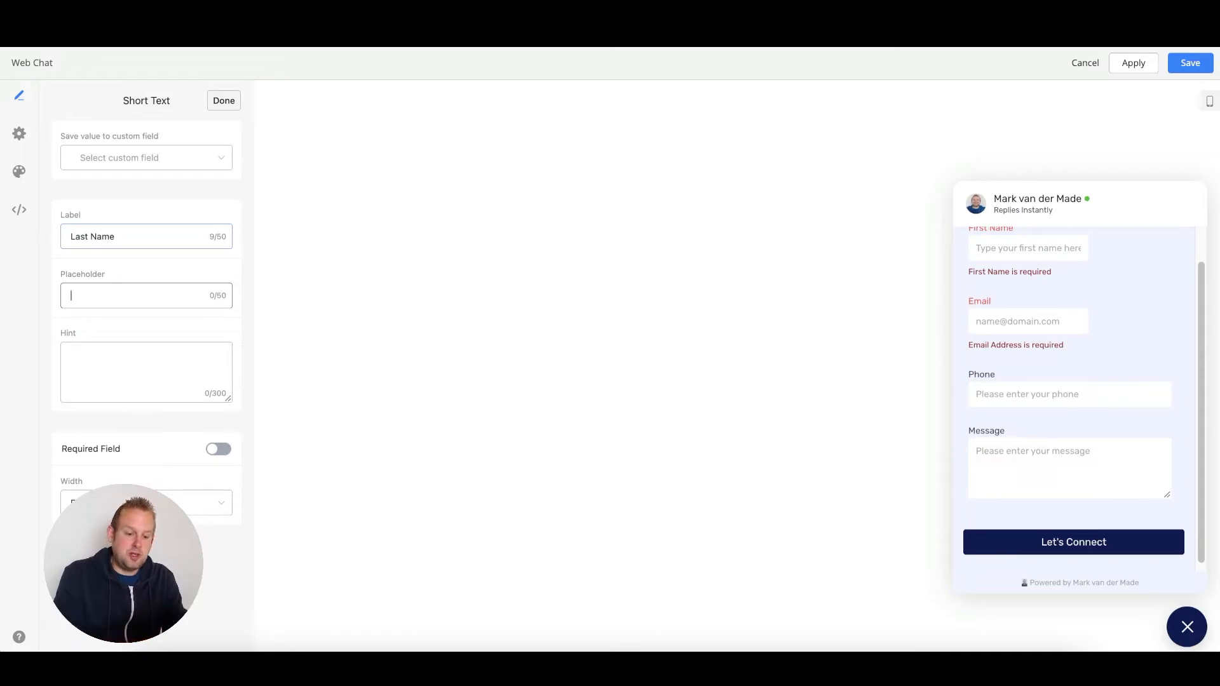
text(type your last name here)
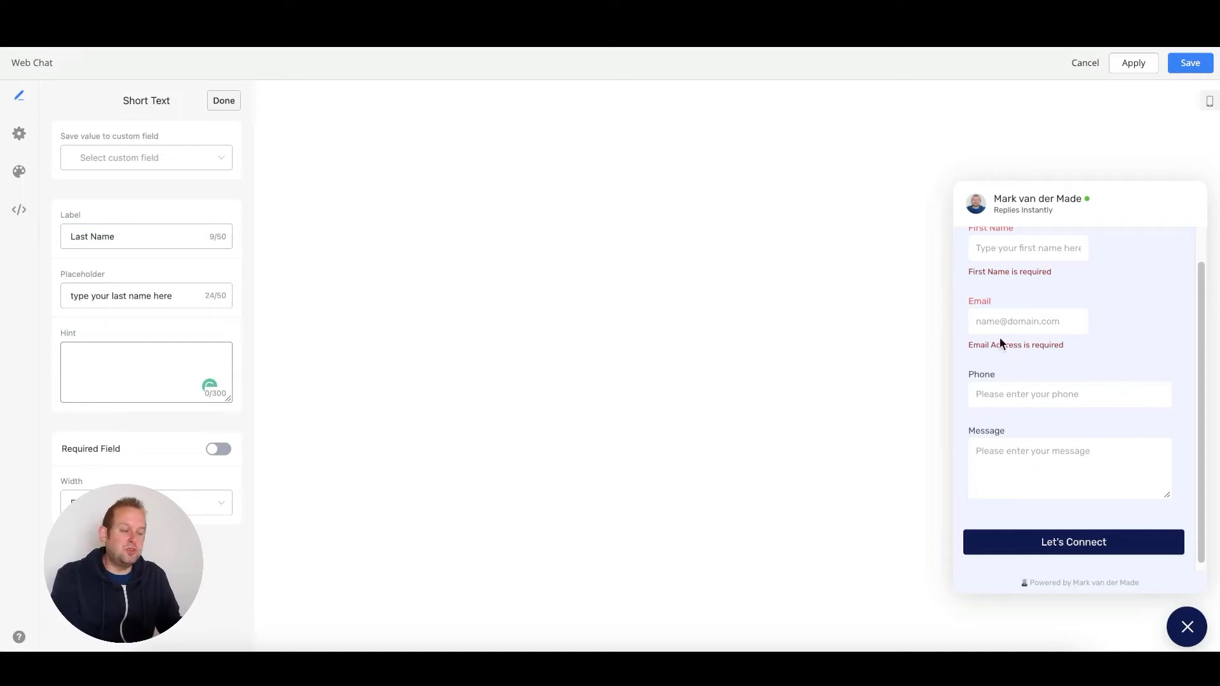
mouse_move(206, 436)
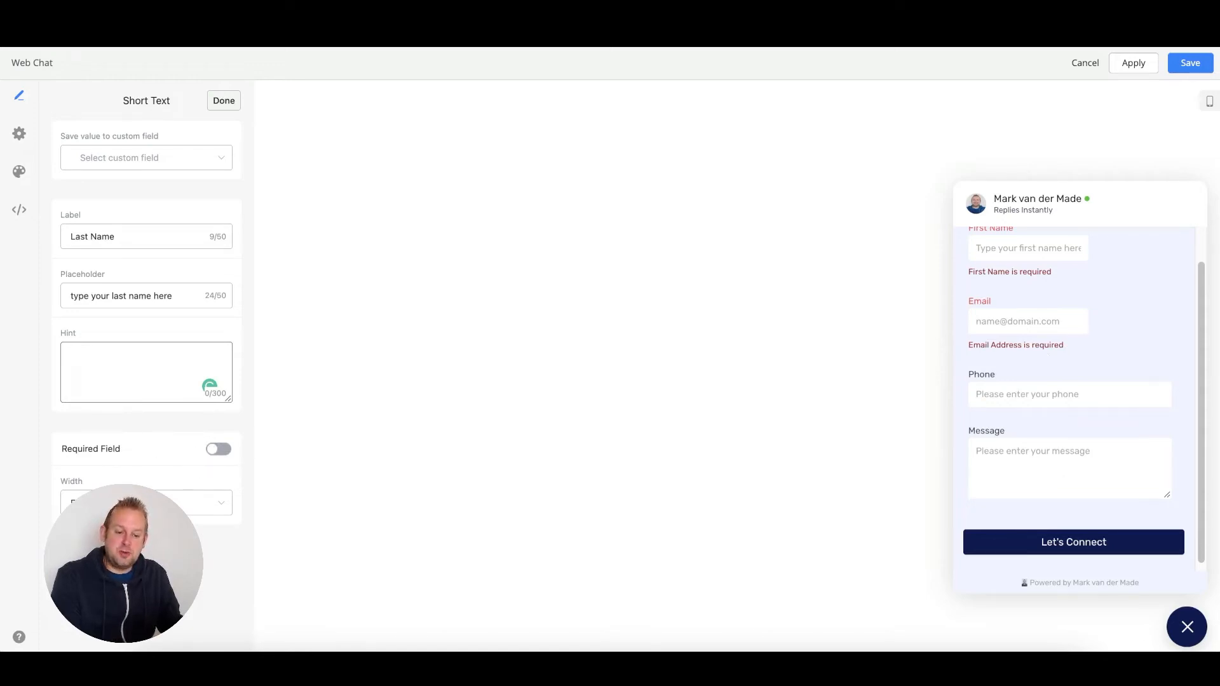
click(145, 502)
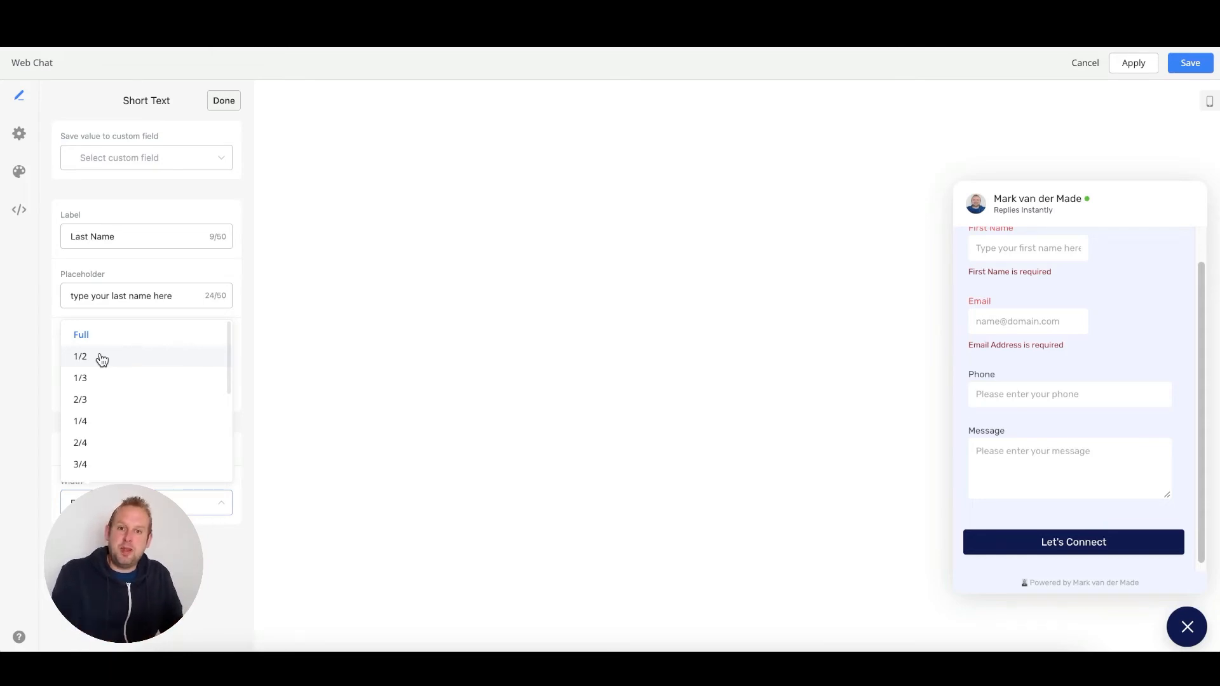
- Finish the Last Name field so it lists in the form, keeping the Start Message toggle enabled
click(224, 99)
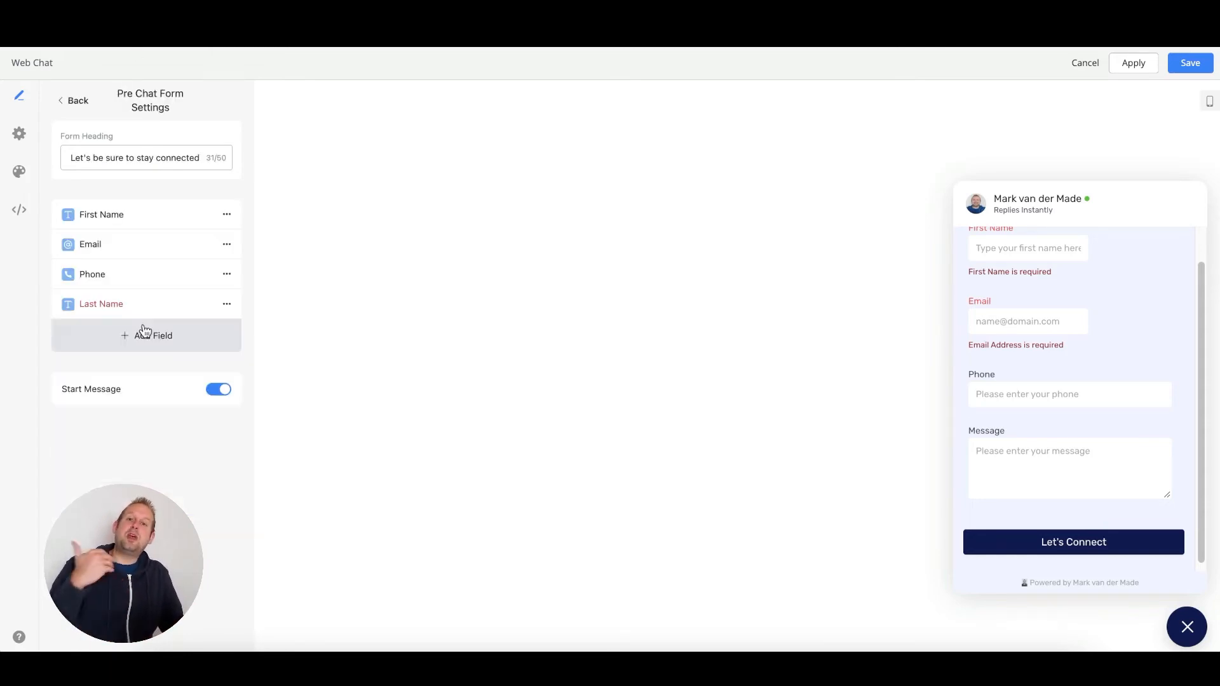
mouse_move(181, 344)
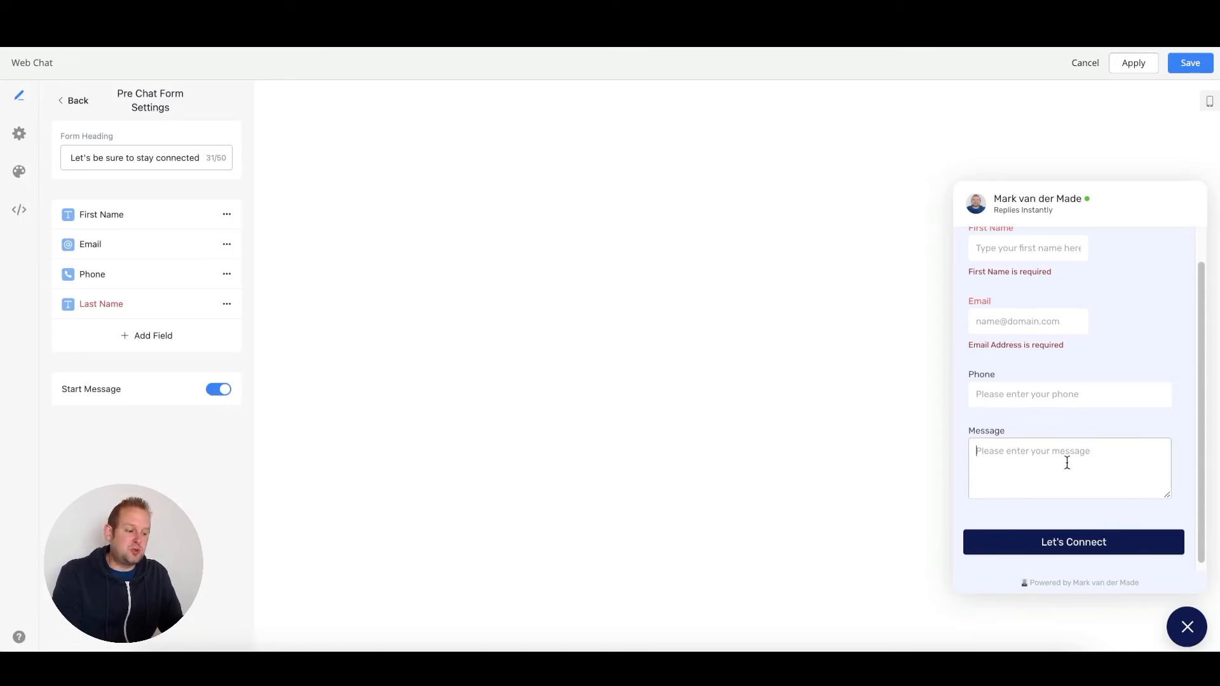
mouse_move(1096, 459)
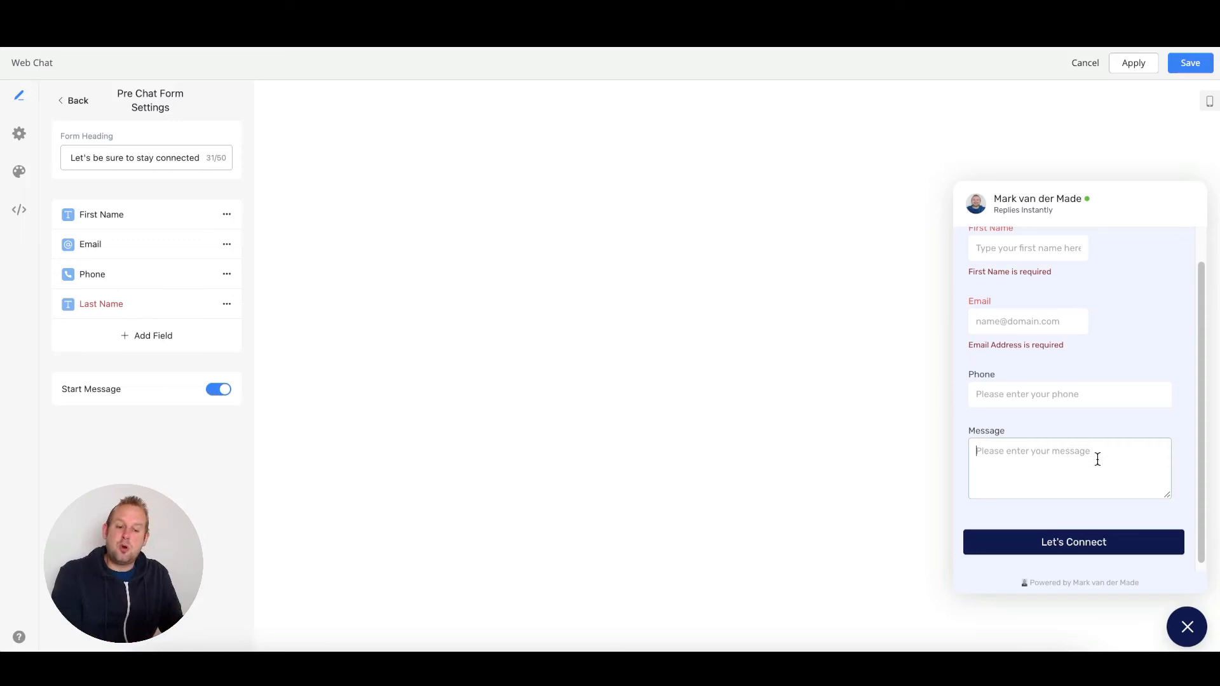
mouse_move(1041, 425)
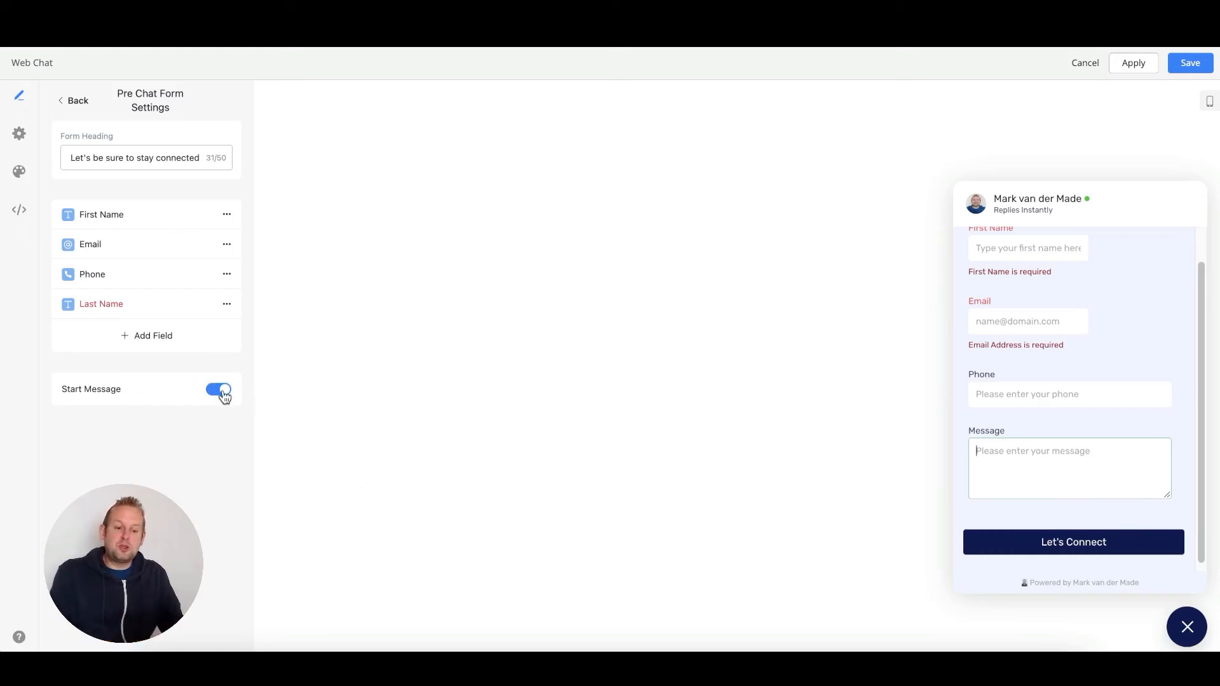
click(218, 389)
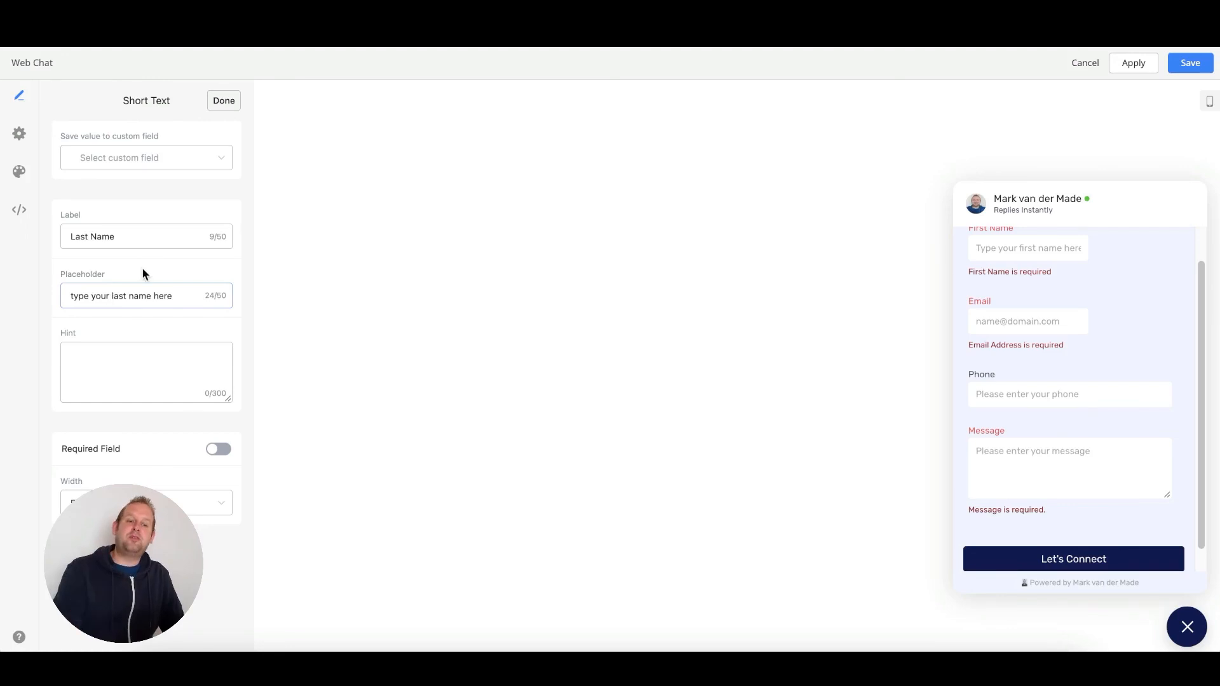
- Show the widget's general Settings menu with Language, Notification Sound, Features and Whitelist Domain
click(145, 158)
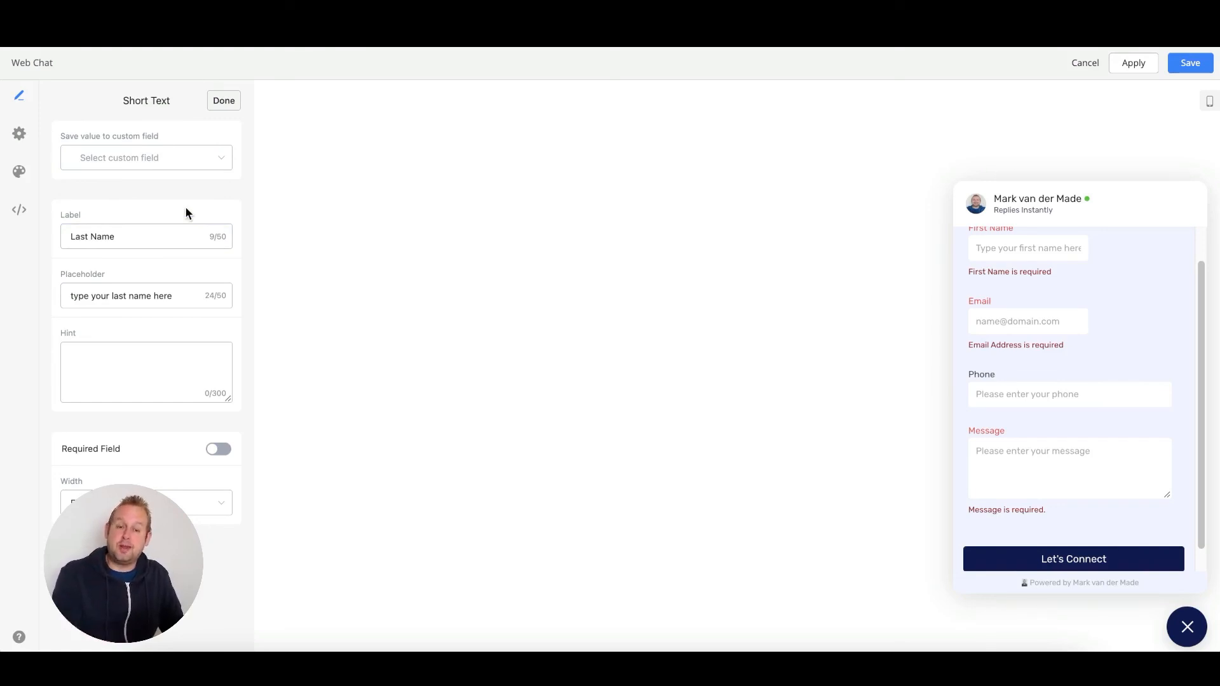
click(19, 134)
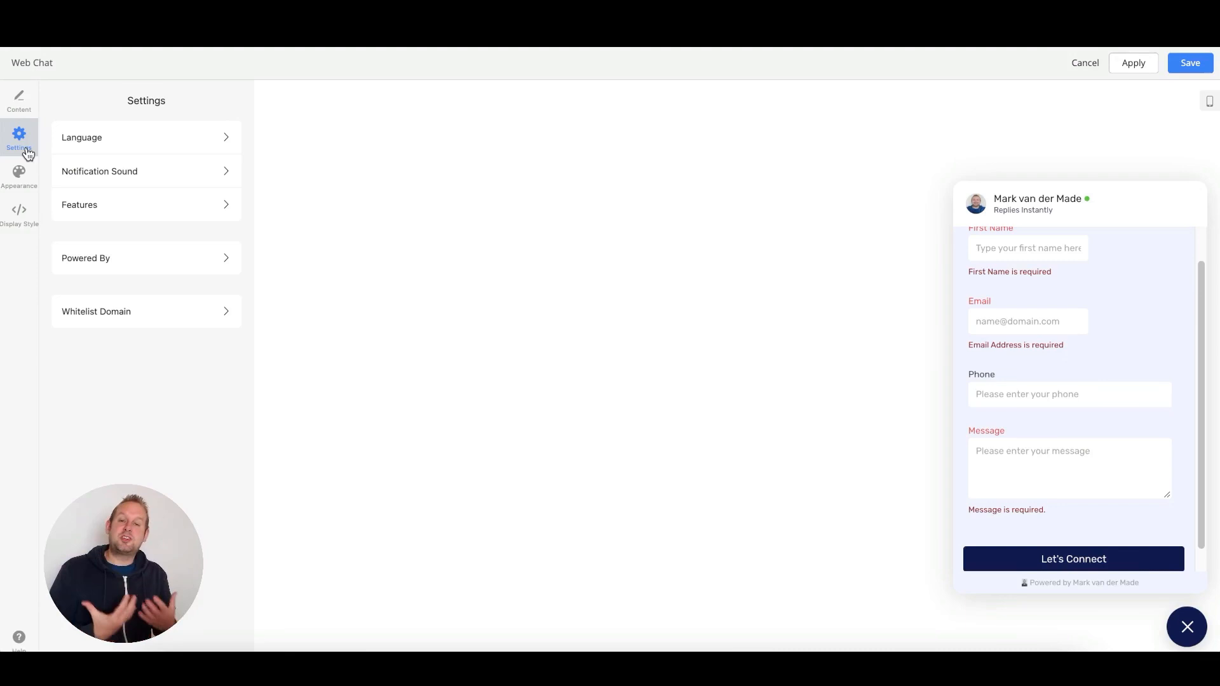